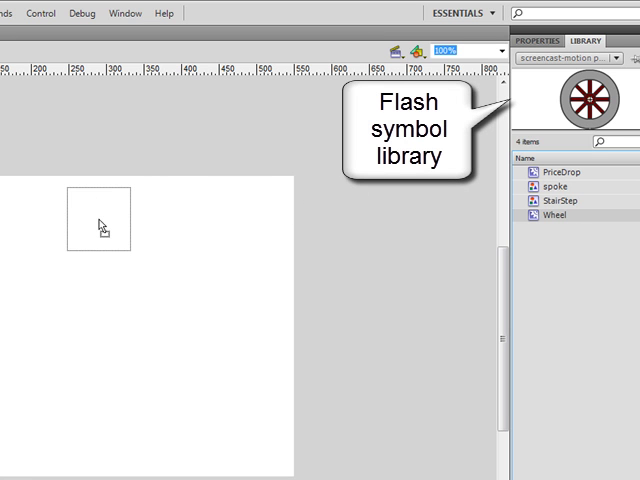
Step: Place an instance of the Wheel symbol near the top-left corner of the stage
drag(580, 96, 98, 220)
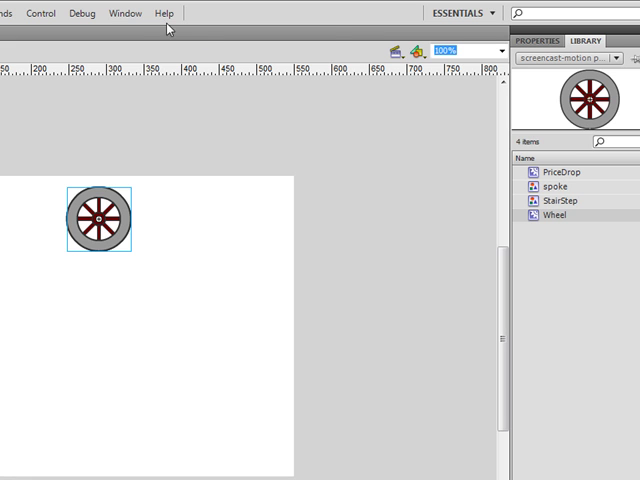
Step: Show the Motion Presets panel with Custom and Default Presets folders expanded, previewing a fly-in preset
click(124, 12)
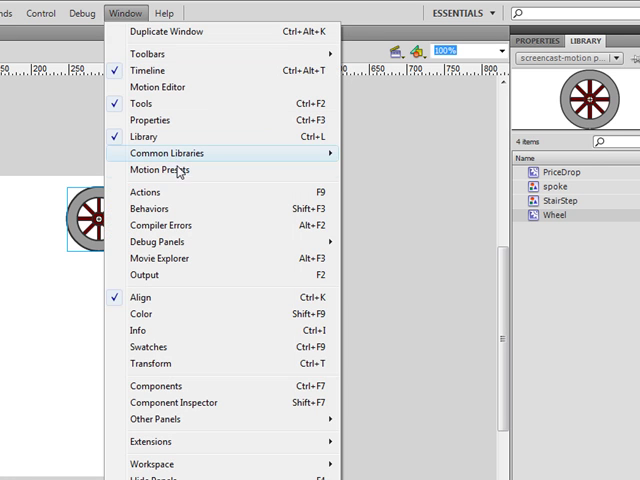
click(160, 168)
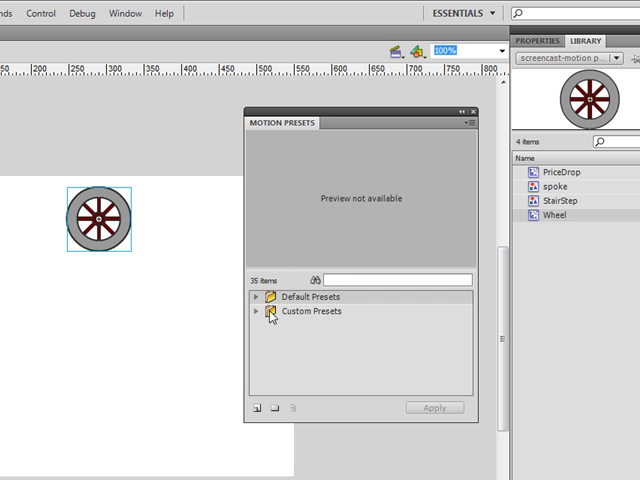
click(256, 312)
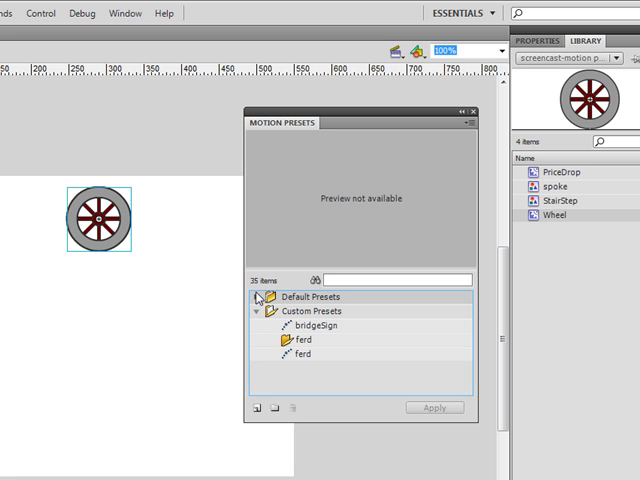
click(264, 296)
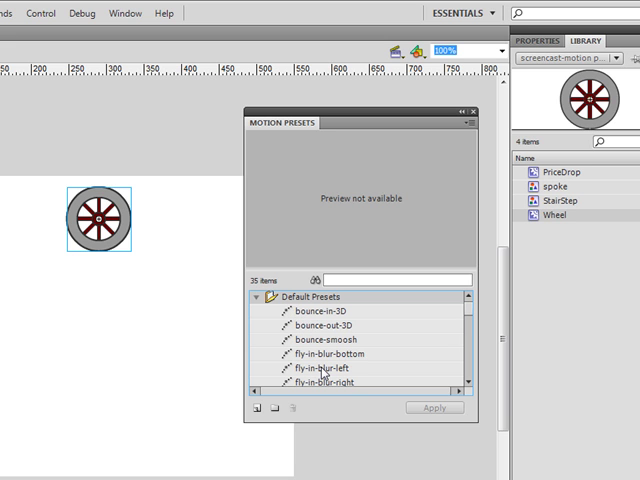
click(326, 368)
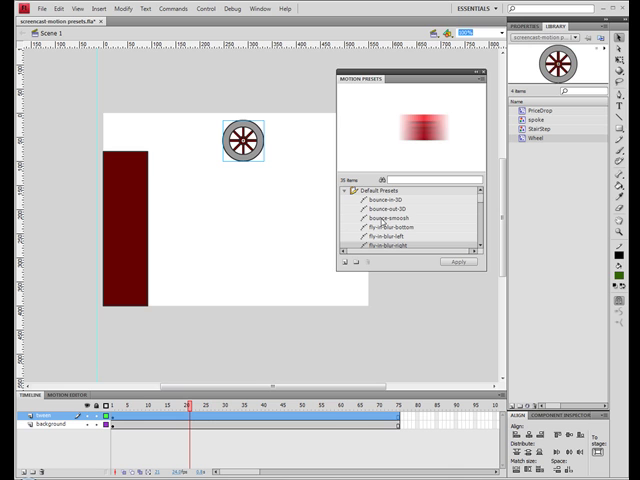
Step: Apply a bounce motion preset to the wheel as a vertical-drop tween
click(384, 216)
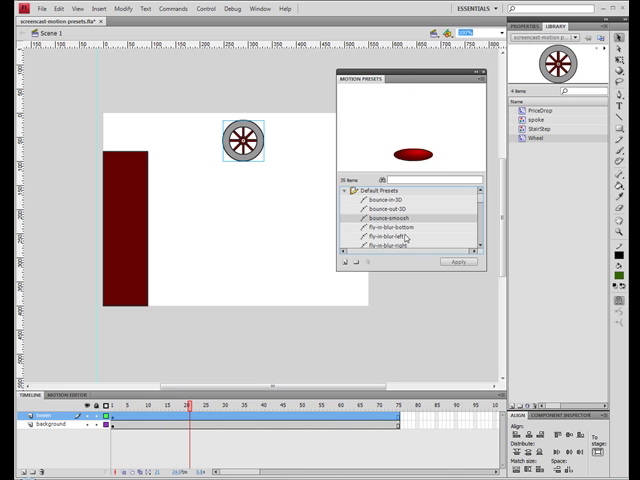
click(456, 262)
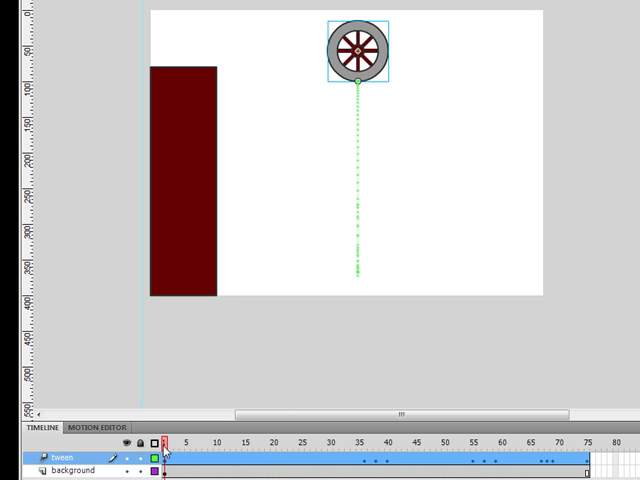
Step: Set the tweened wheel atop the dark red bar and jump to the tween's last frame
drag(356, 50, 272, 38)
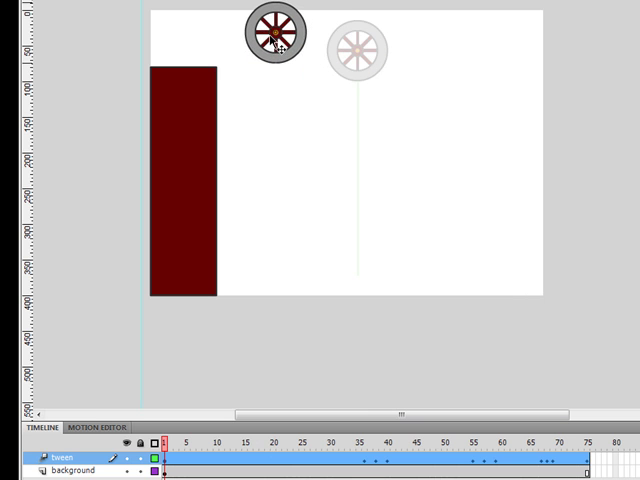
drag(274, 32, 192, 32)
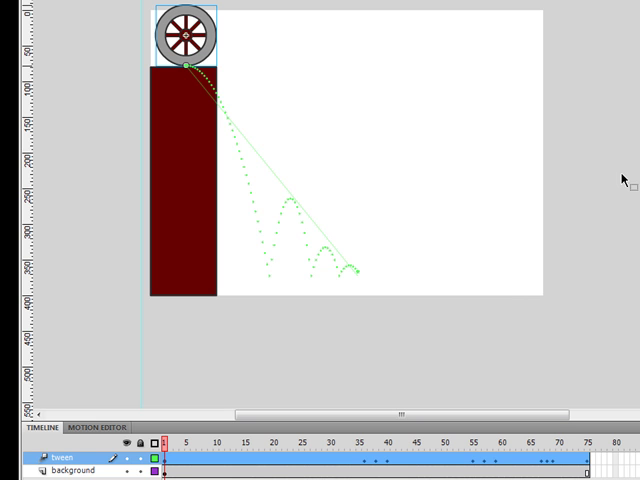
click(264, 440)
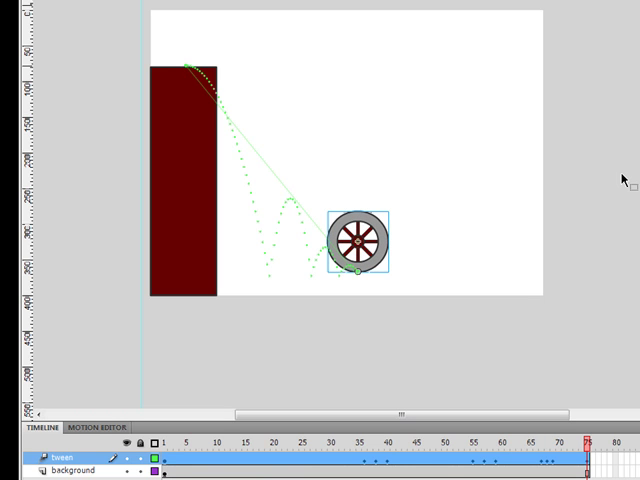
mouse_move(520, 336)
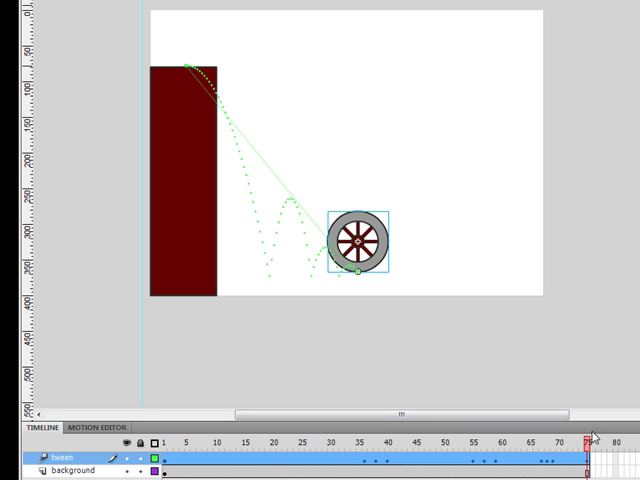
Step: Return to frame 1 and flatten the motion path's first section along the red bar's top
click(240, 440)
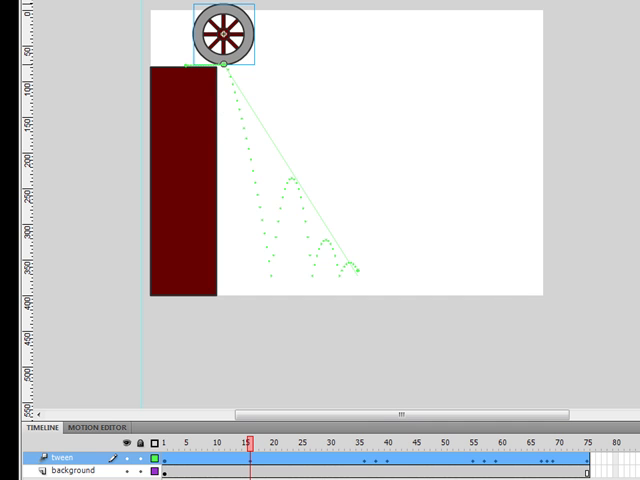
click(388, 440)
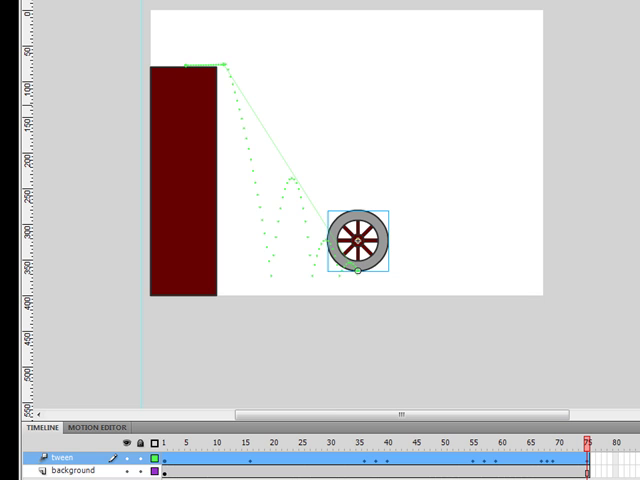
mouse_move(368, 284)
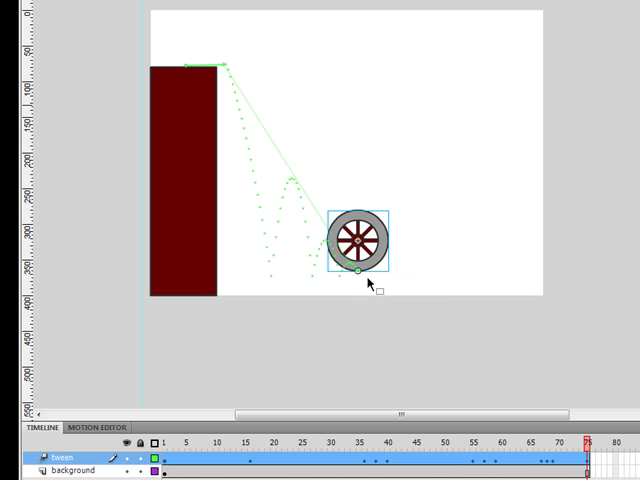
Step: Curve the path's opening stretch toward the lower right so the wheel ends near the right edge
drag(356, 268, 472, 292)
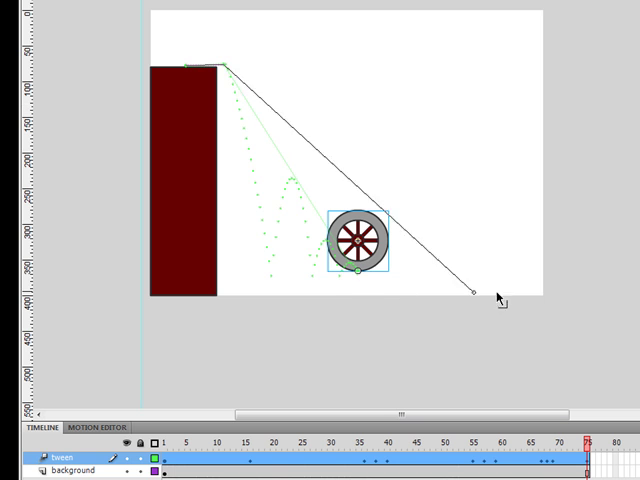
drag(470, 290, 568, 290)
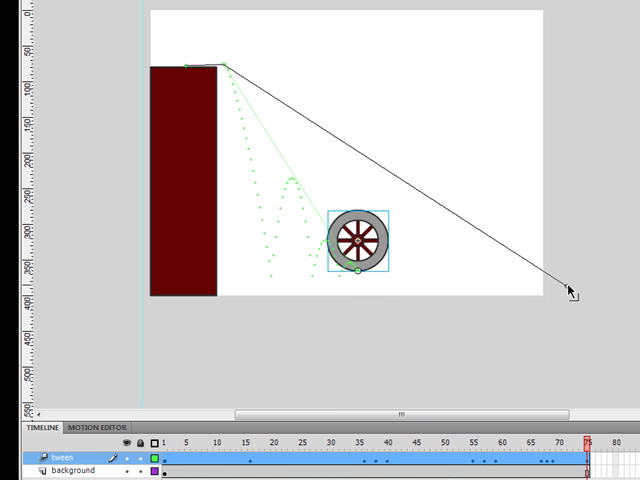
drag(358, 236, 560, 264)
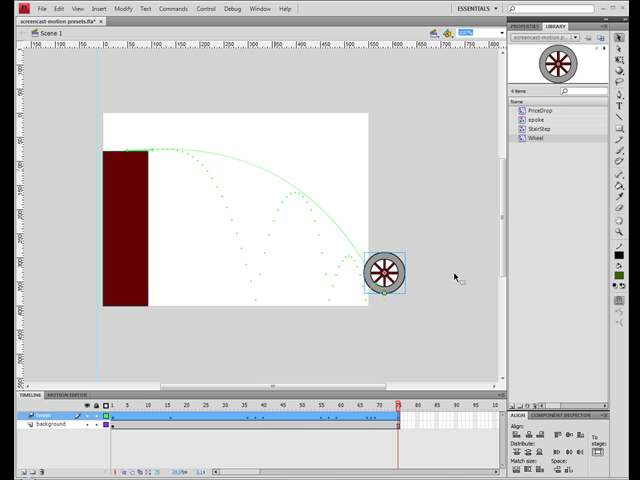
mouse_move(456, 276)
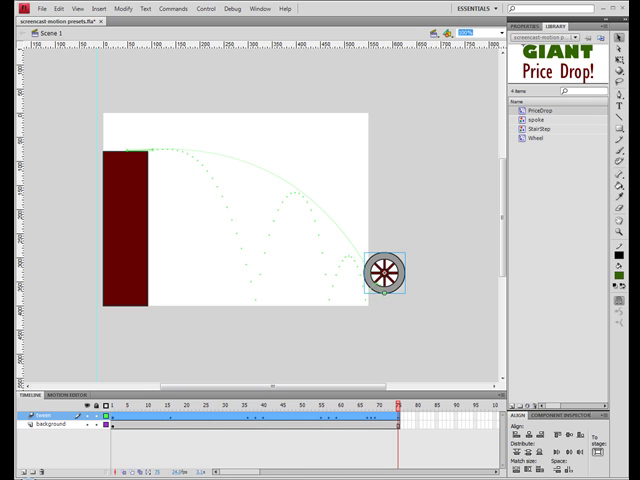
mouse_move(532, 62)
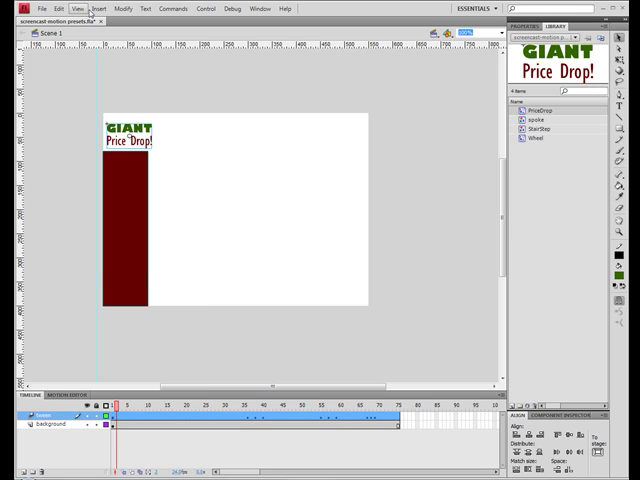
Step: Paste the copied hand-drawn zigzag path in place onto the GIANT Price Drop! banner's tween
click(58, 8)
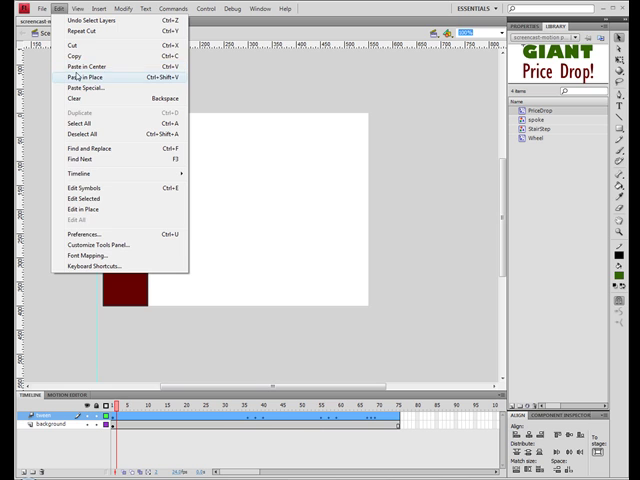
click(84, 76)
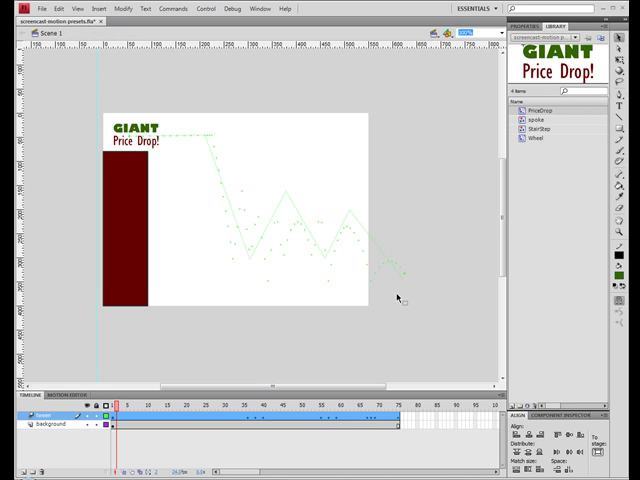